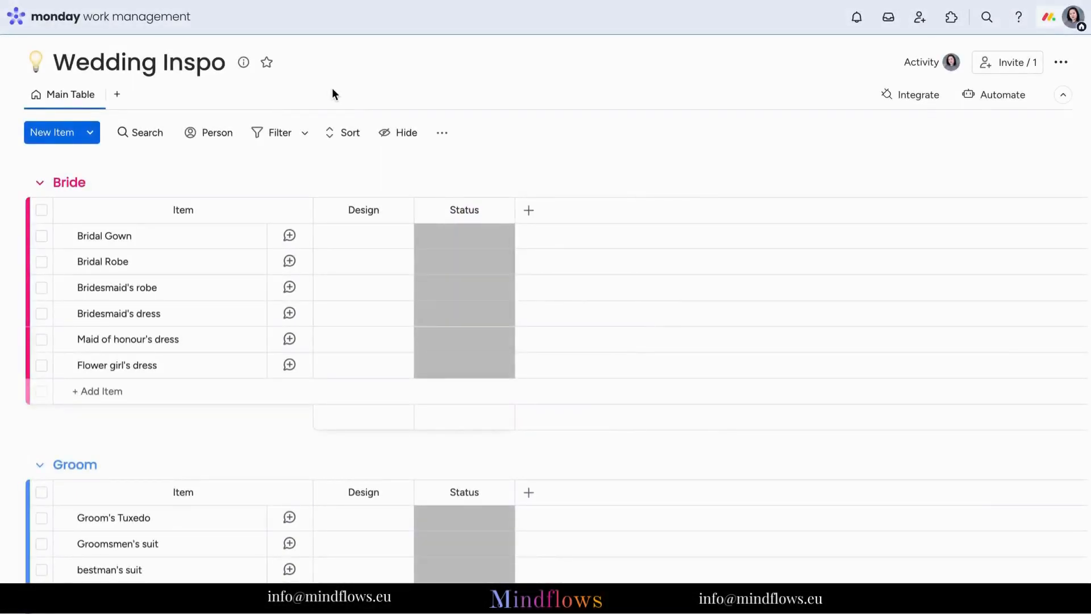
mouse_move(230, 236)
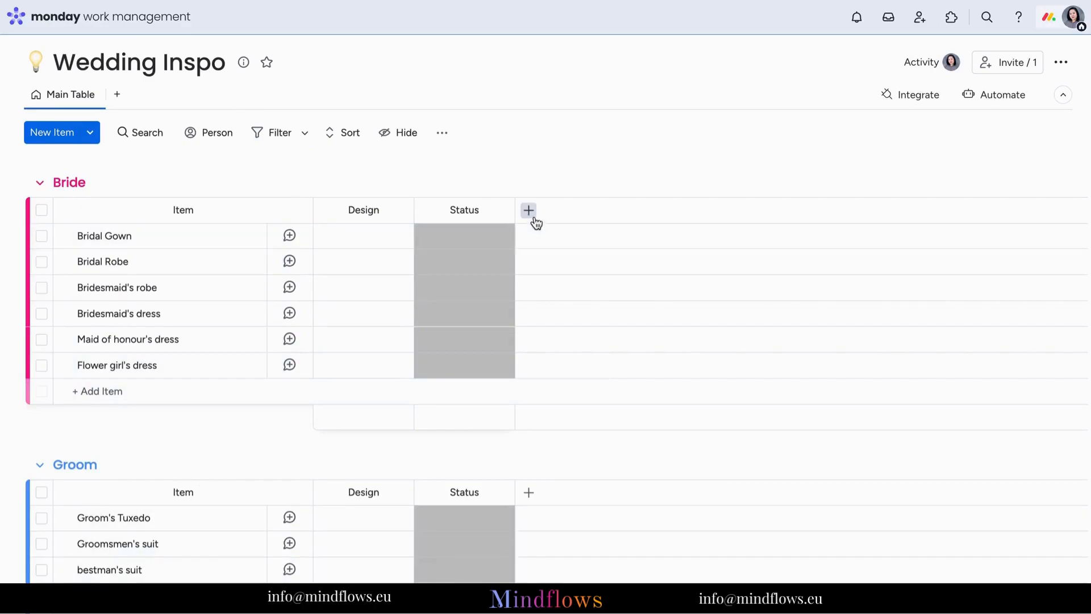
- Start a new column on the Bride group and show the full Column Center catalogue
left_click(528, 210)
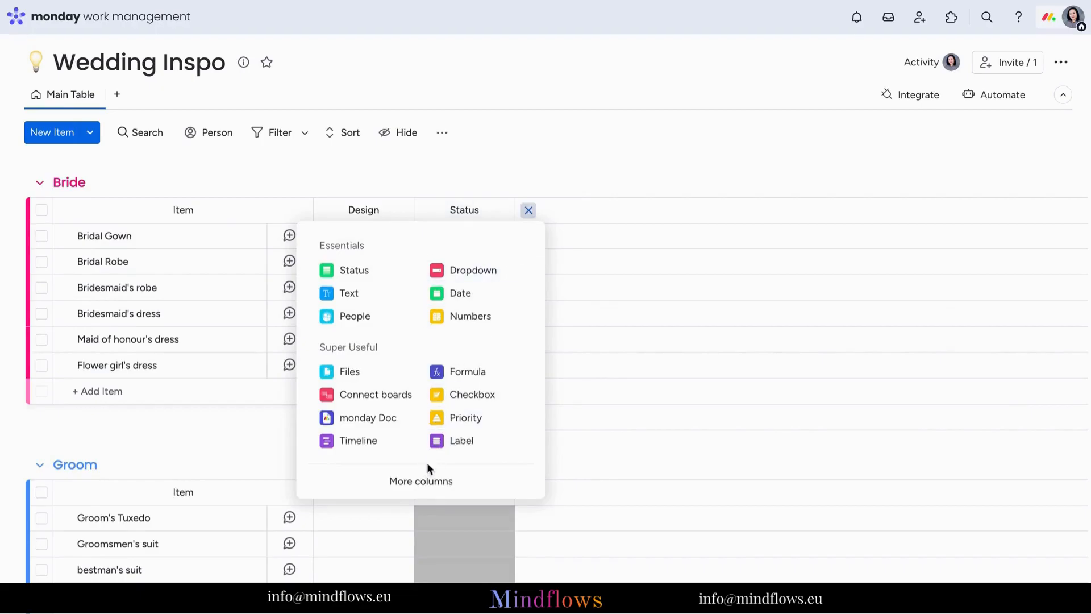
left_click(529, 210)
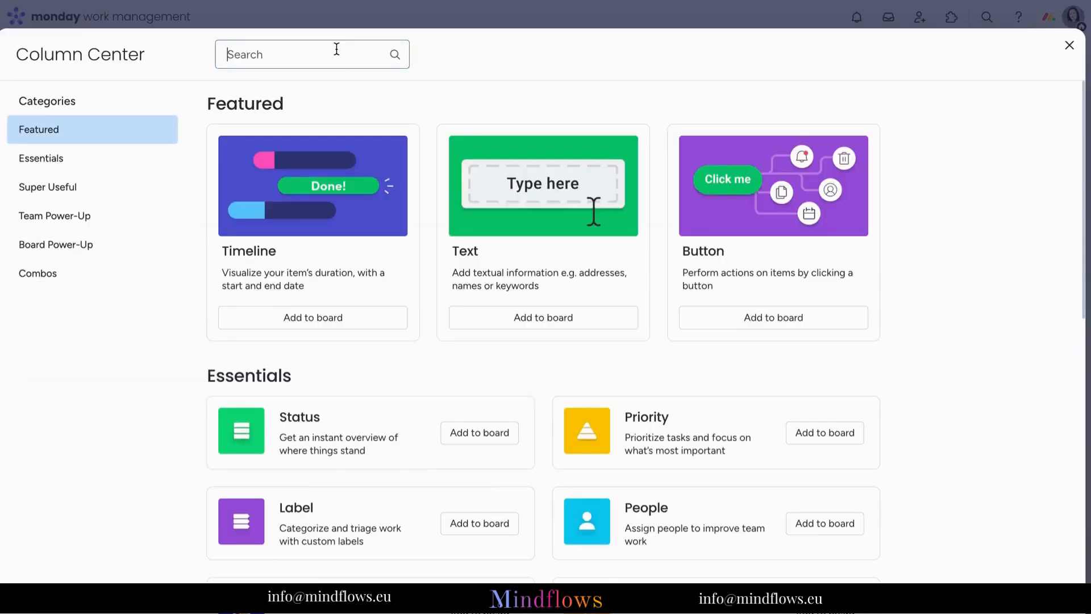
- Search 'Color' and add the Color Picker column to the board
type("Color")
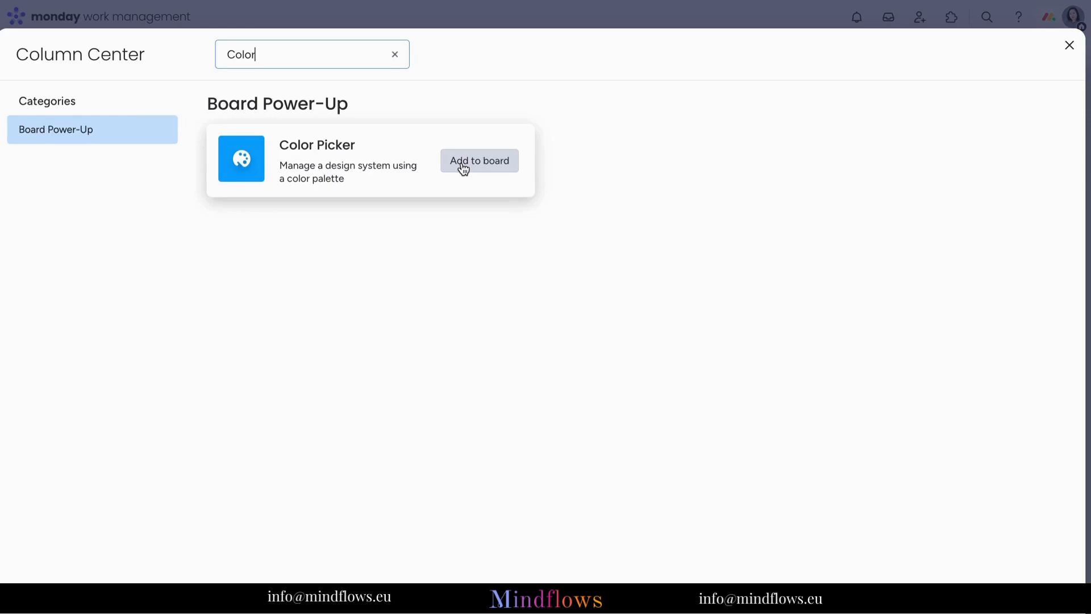
left_click(479, 160)
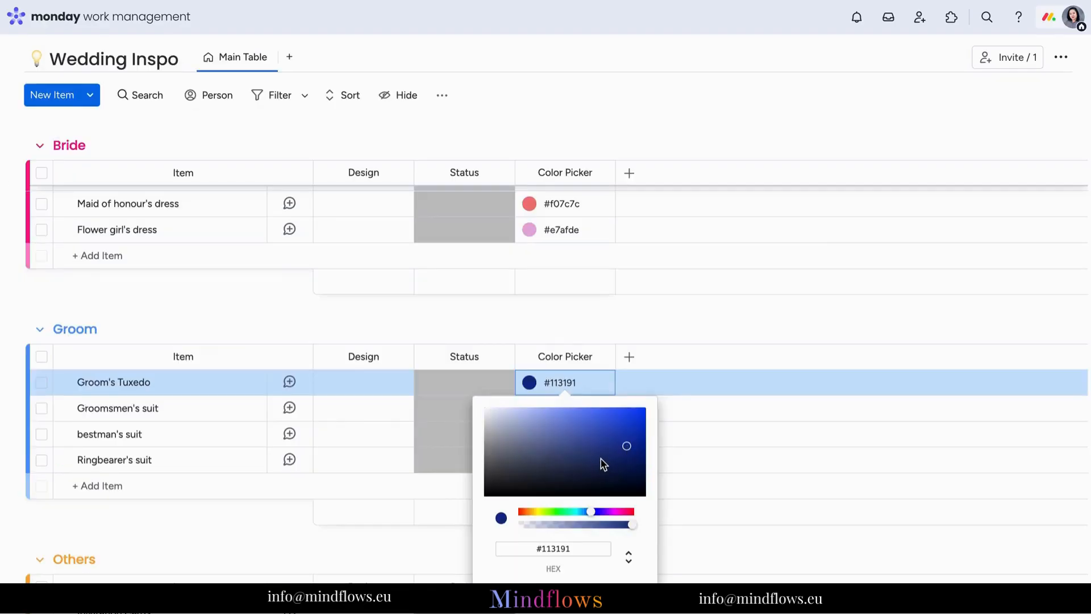
- Assign Groomsmen's suit the hex colour #534e4e in its Color Picker cell
left_click(564, 408)
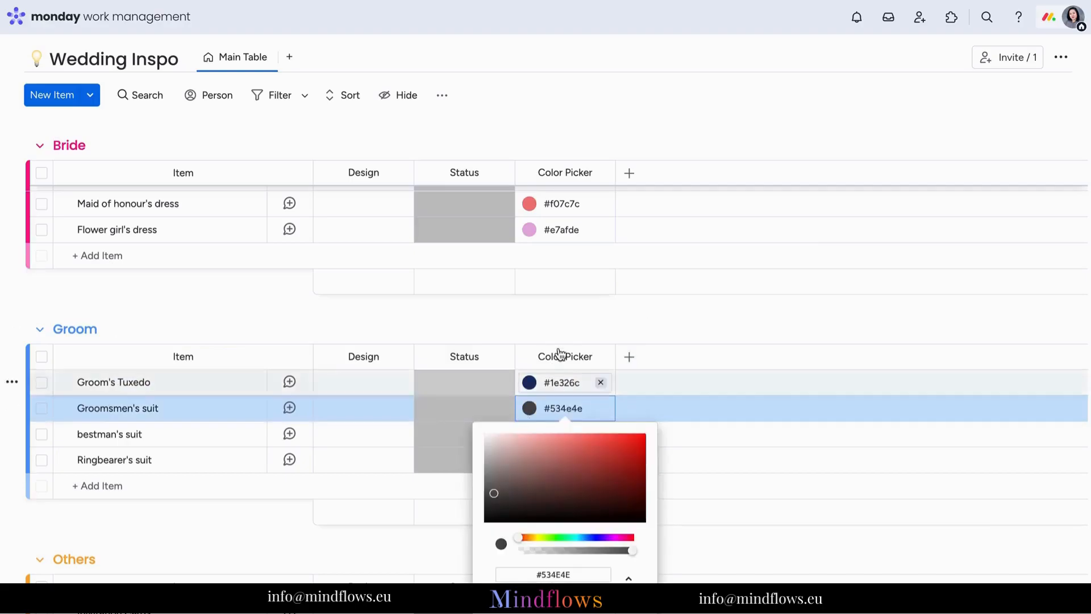